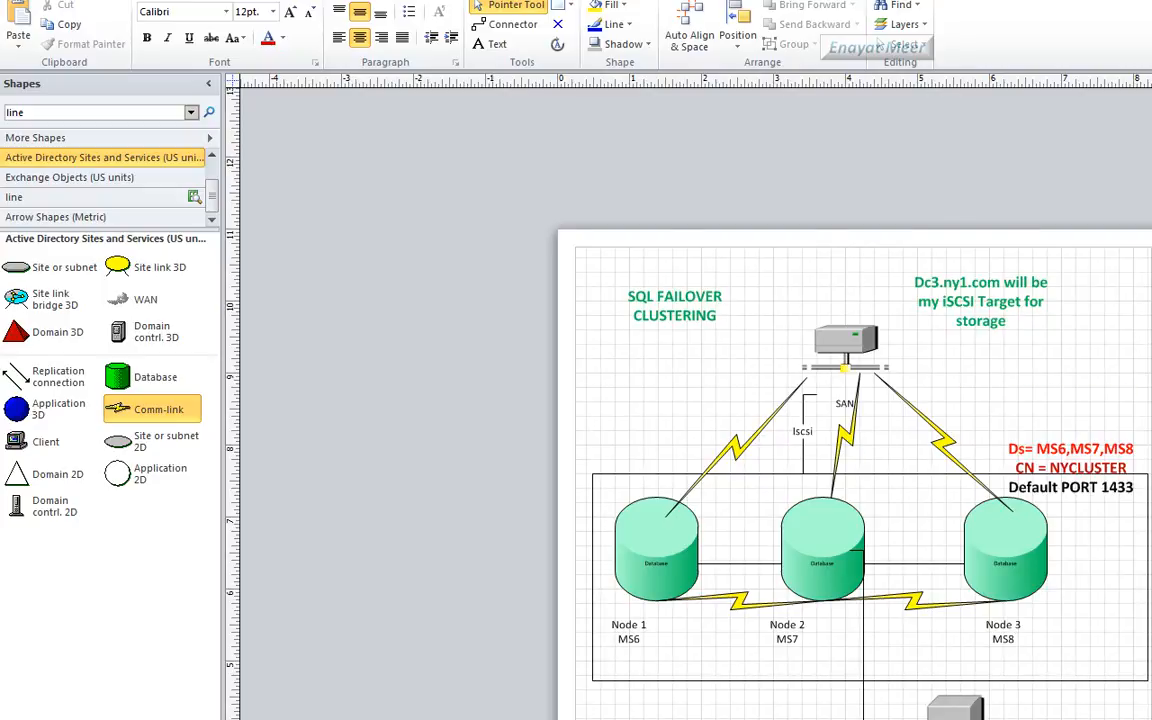
# Step: Select the Dc3.ny1.com iSCSI target note above the cluster after nudging the Node 2 label
pyautogui.scroll(-3)
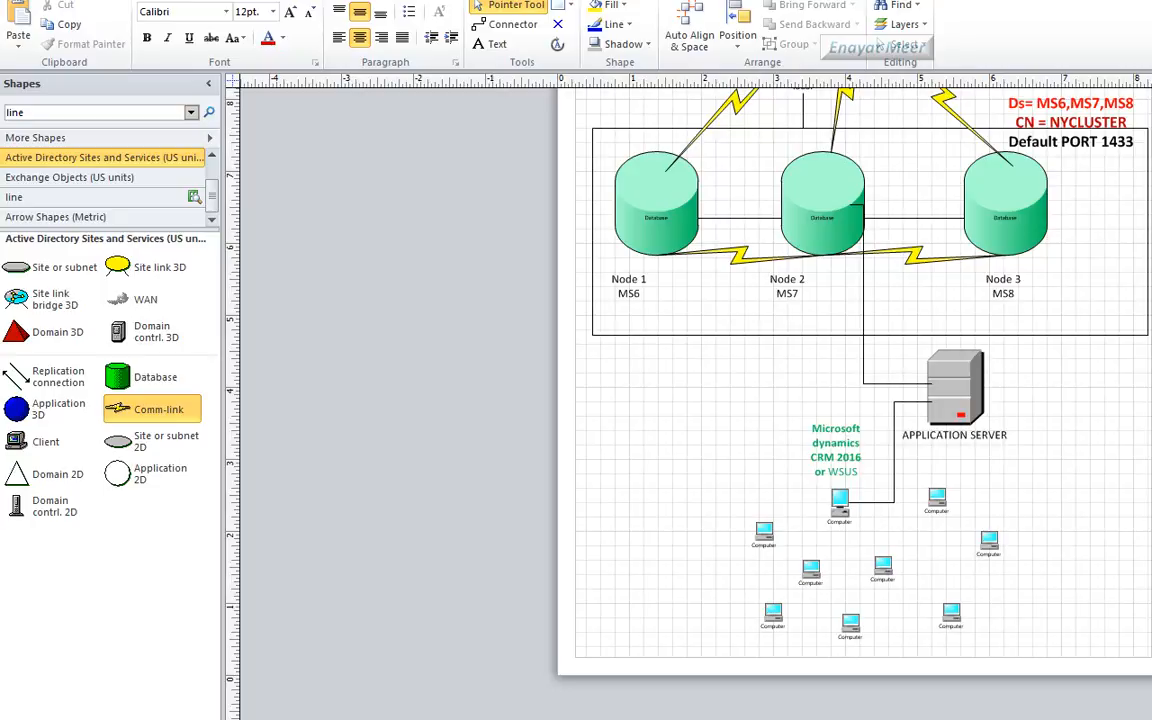
pyautogui.hscroll(3)
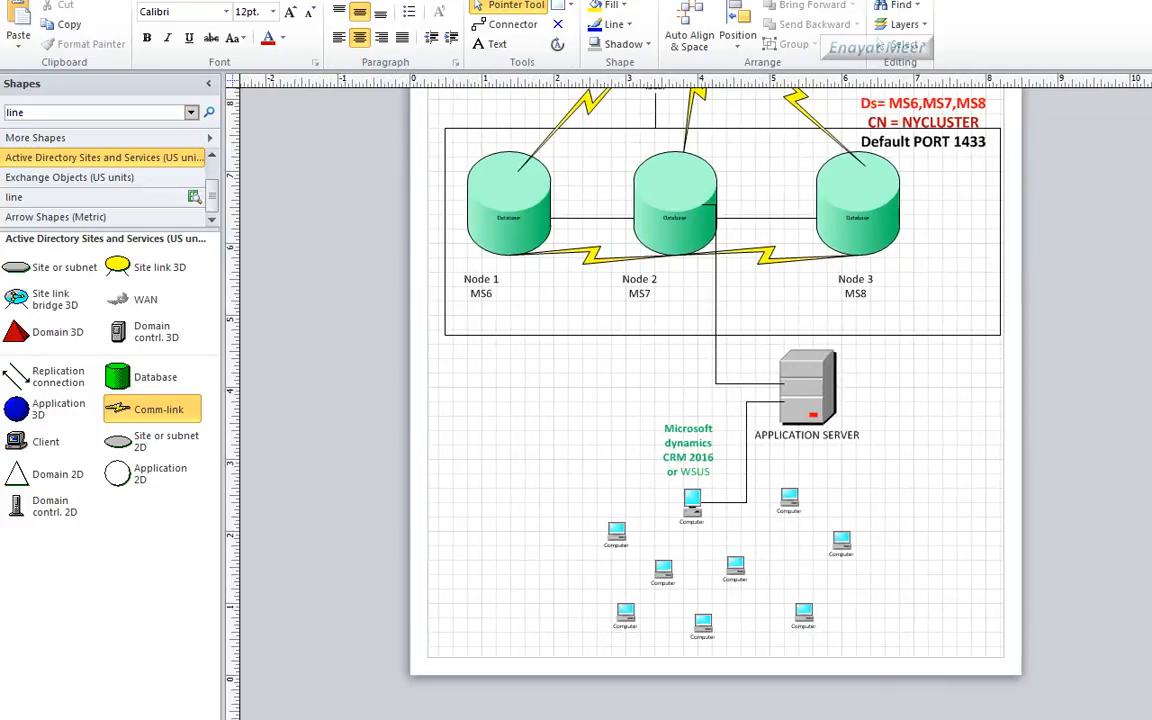
pyautogui.moveTo(866, 518)
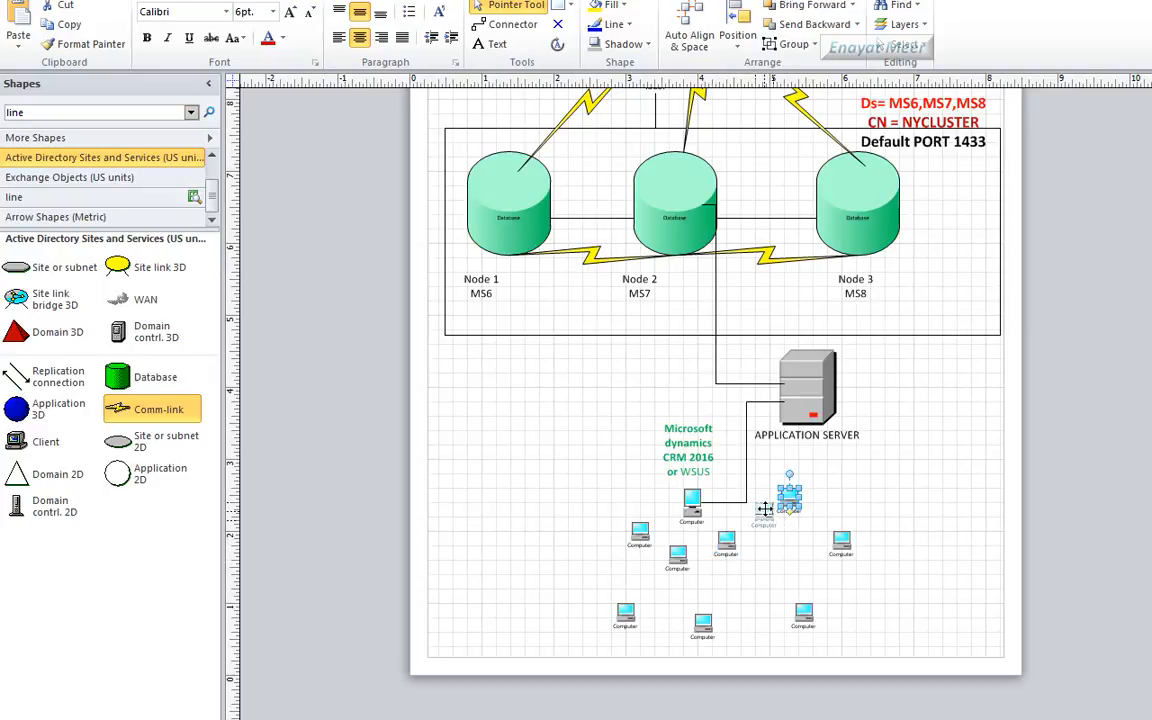
pyautogui.moveTo(790, 496); pyautogui.dragTo(784, 552)
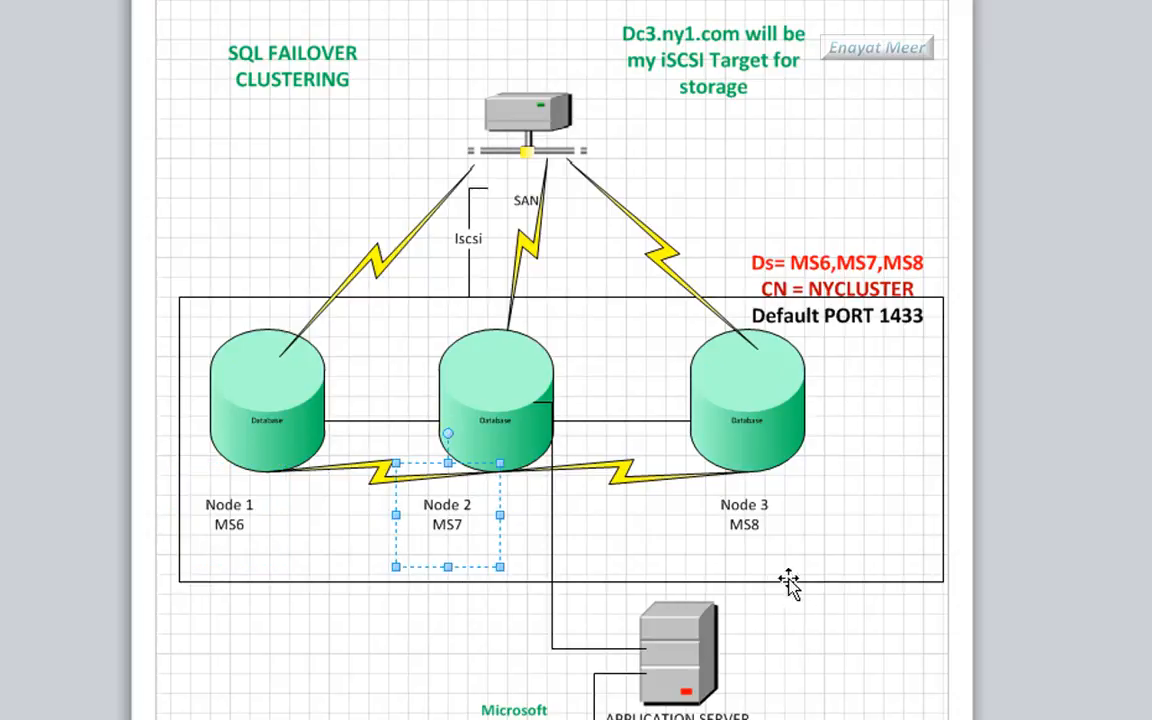
pyautogui.click(724, 222)
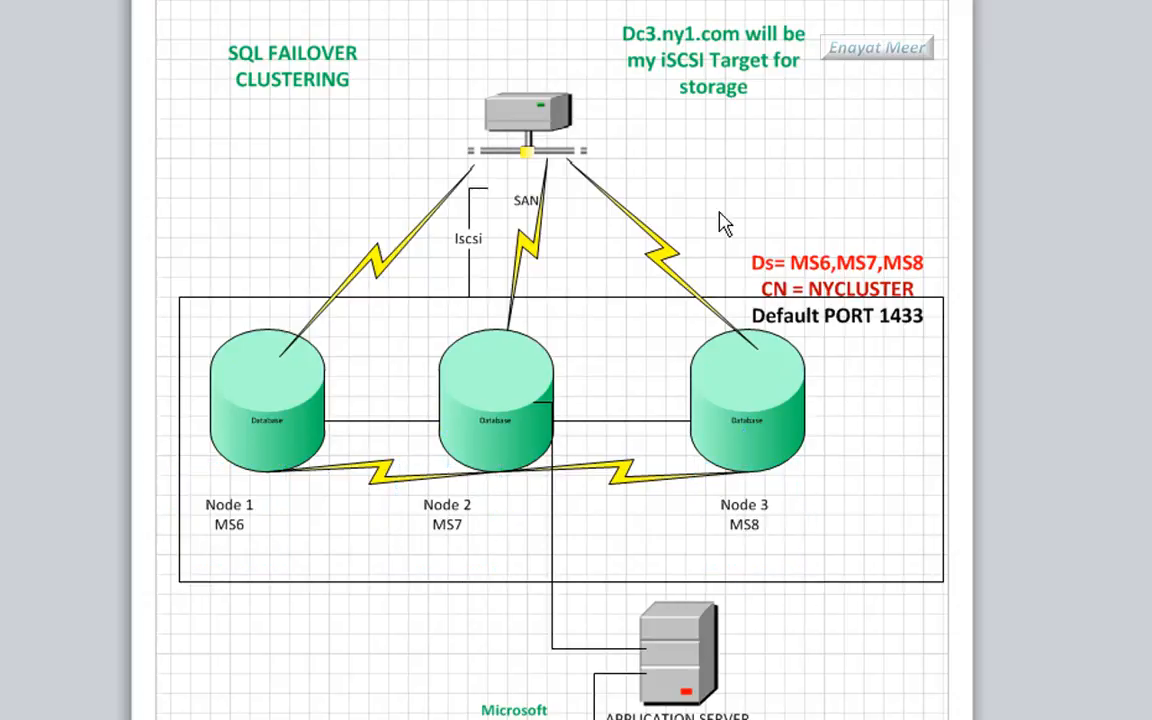
pyautogui.click(712, 60)
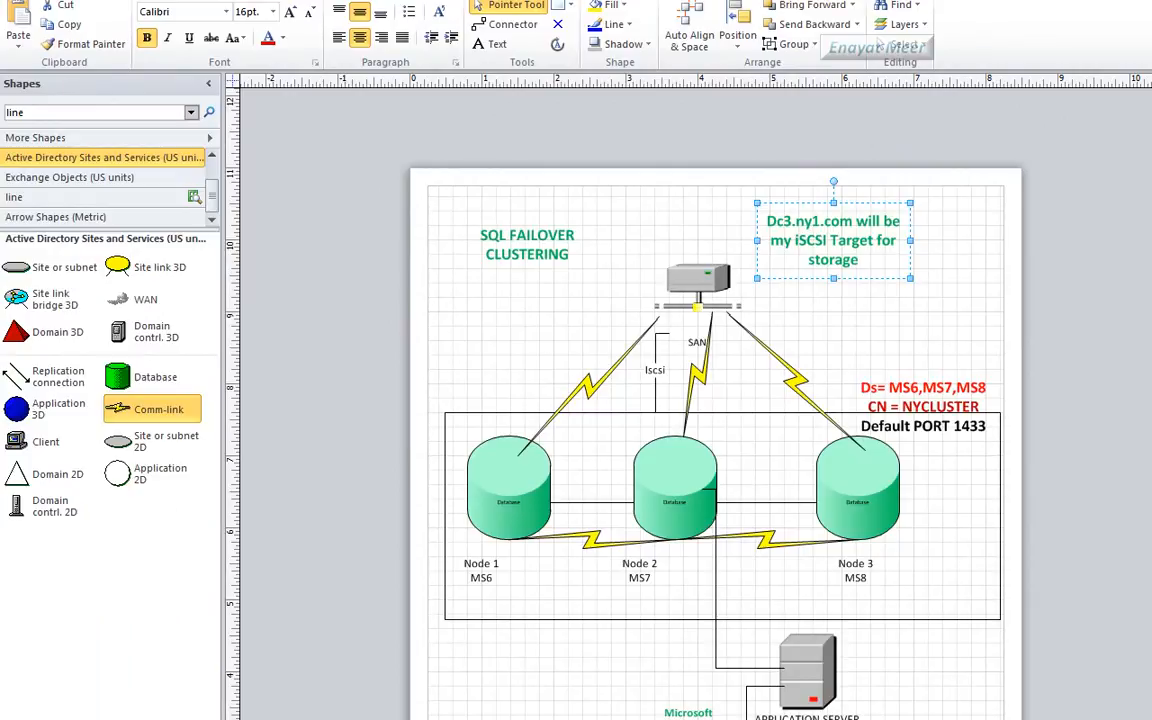
pyautogui.moveTo(866, 398)
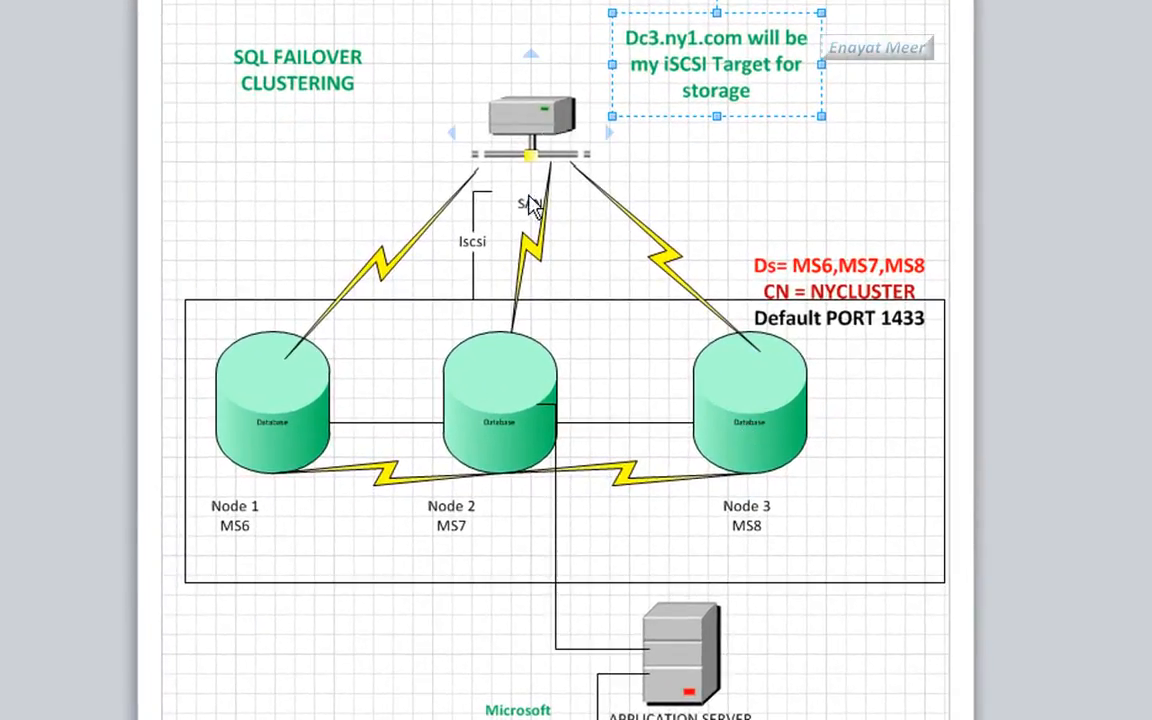
pyautogui.moveTo(640, 408)
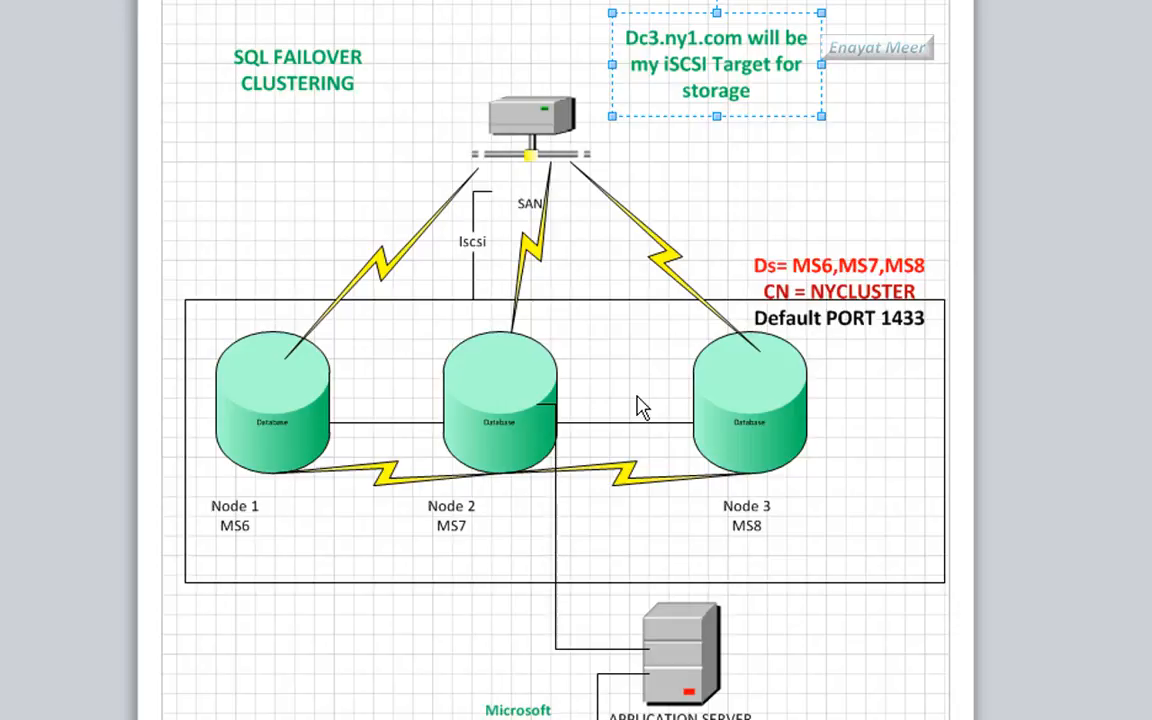
pyautogui.moveTo(780, 58)
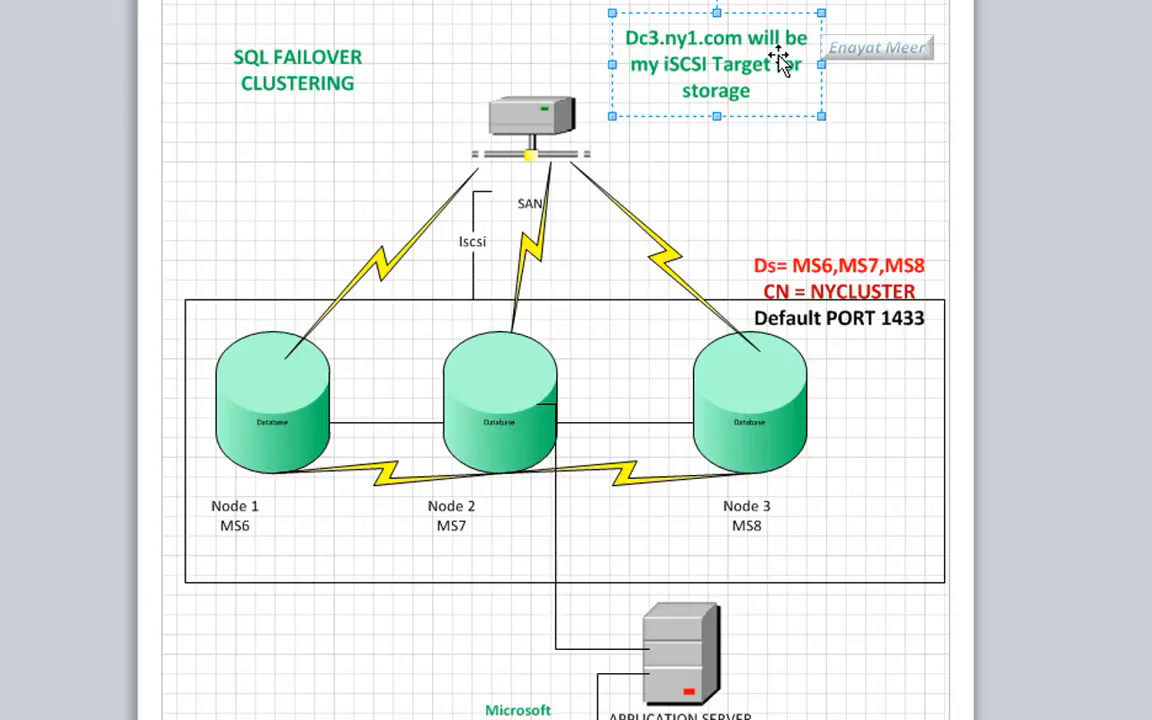
pyautogui.moveTo(252, 78)
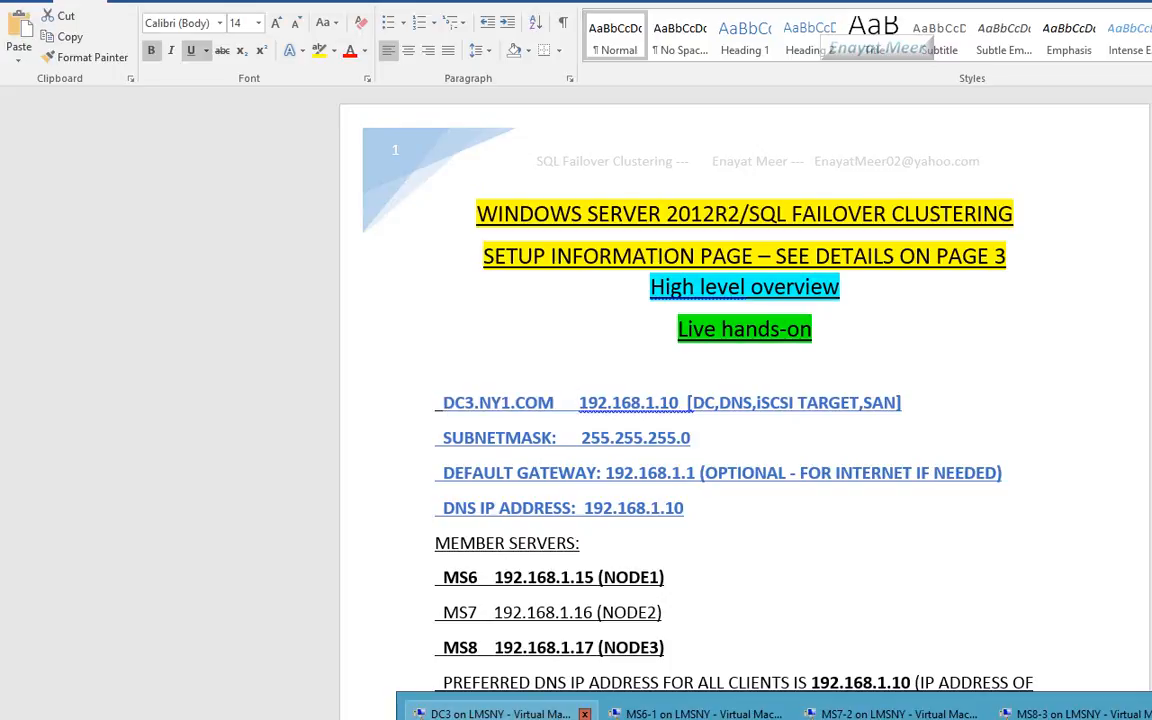
# Step: Switch to the DC3 VM and launch Active Directory Users and Computers on the NY1.com domain
pyautogui.click(500, 712)
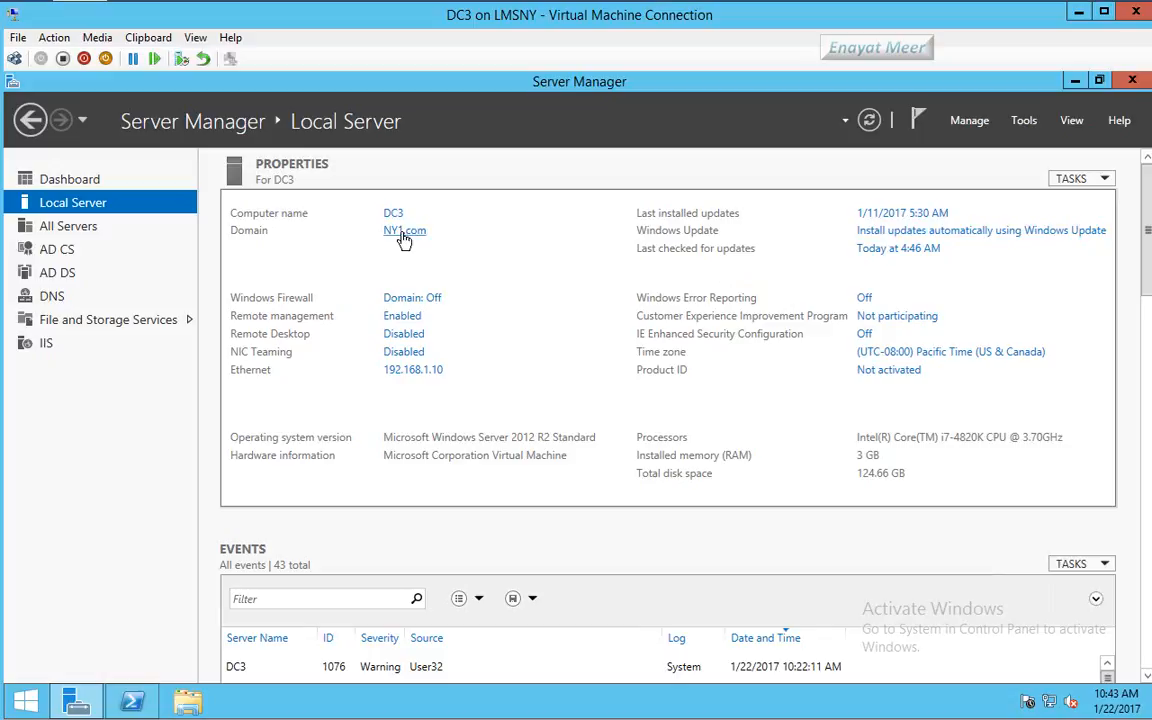
pyautogui.click(1024, 120)
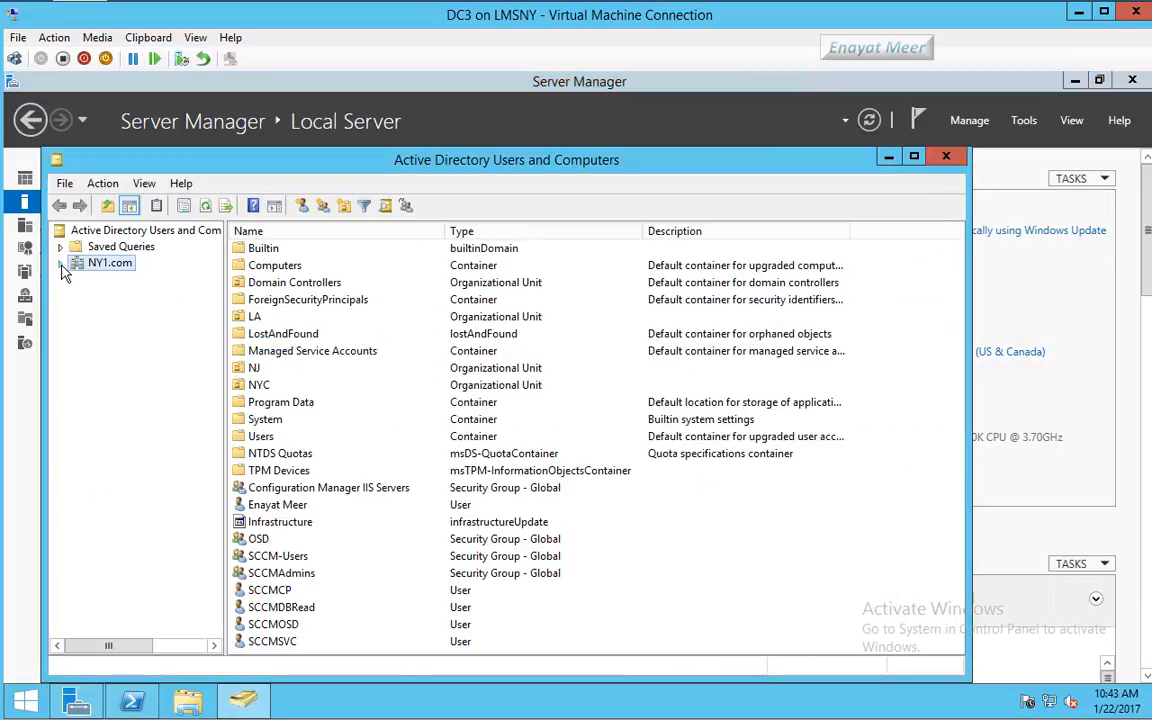
pyautogui.click(944, 156)
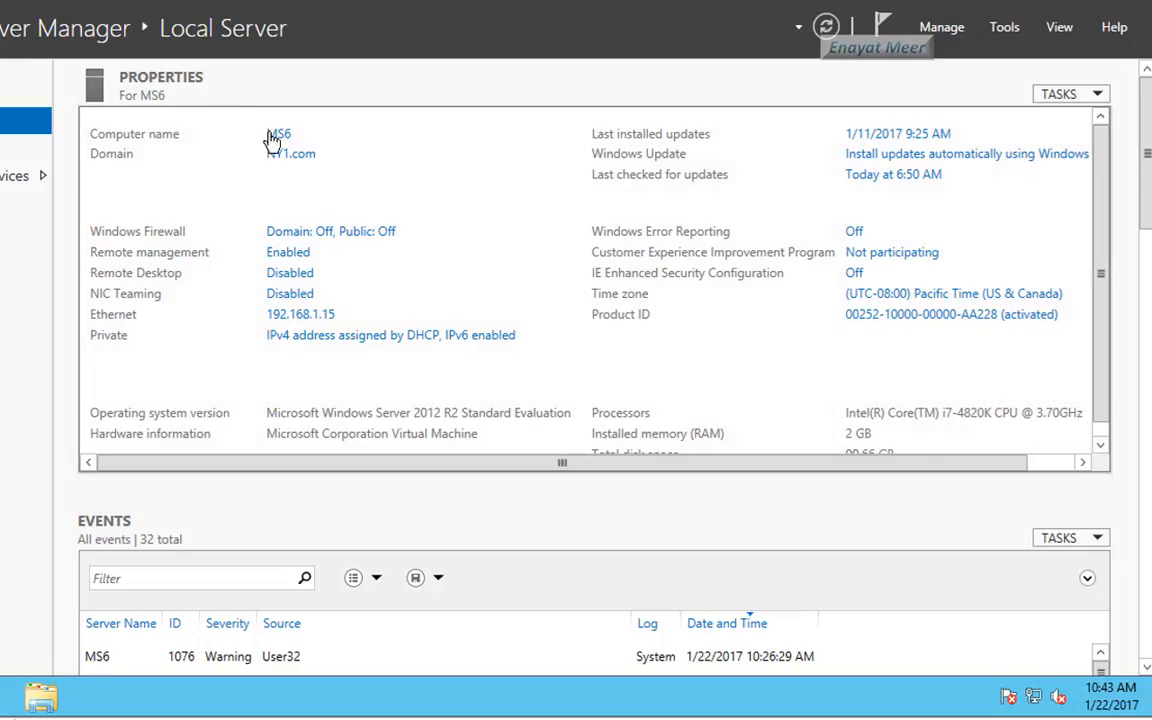
pyautogui.moveTo(288, 280)
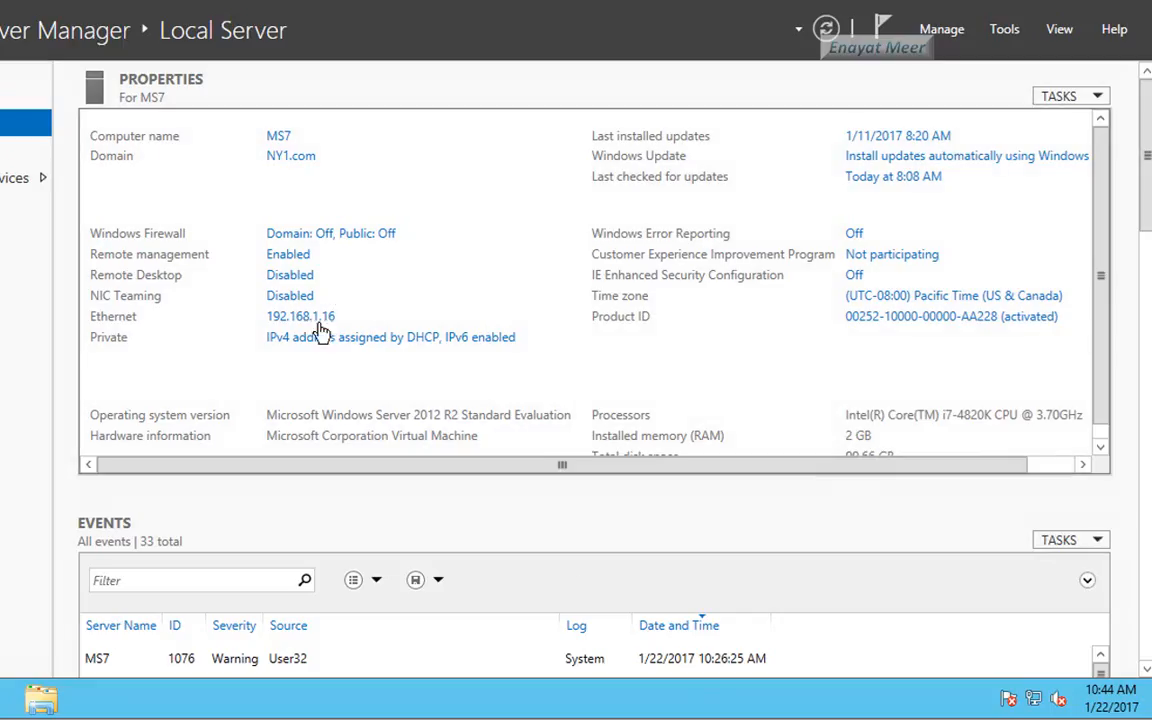
pyautogui.moveTo(268, 188)
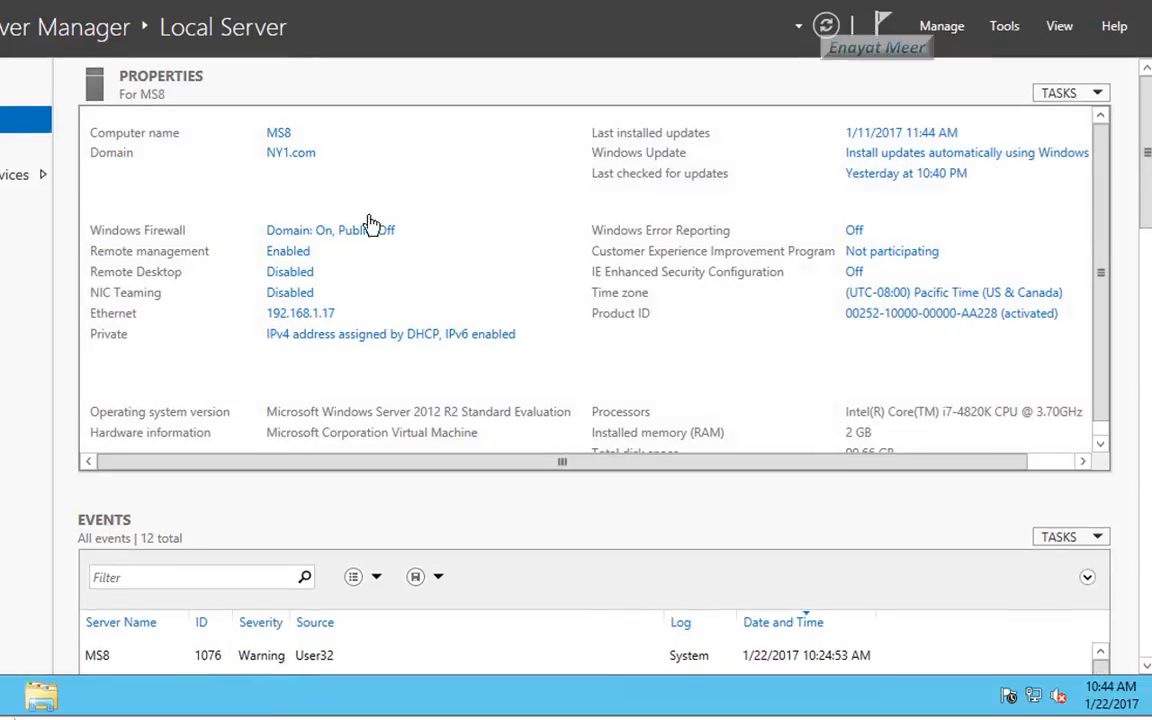
pyautogui.moveTo(262, 320)
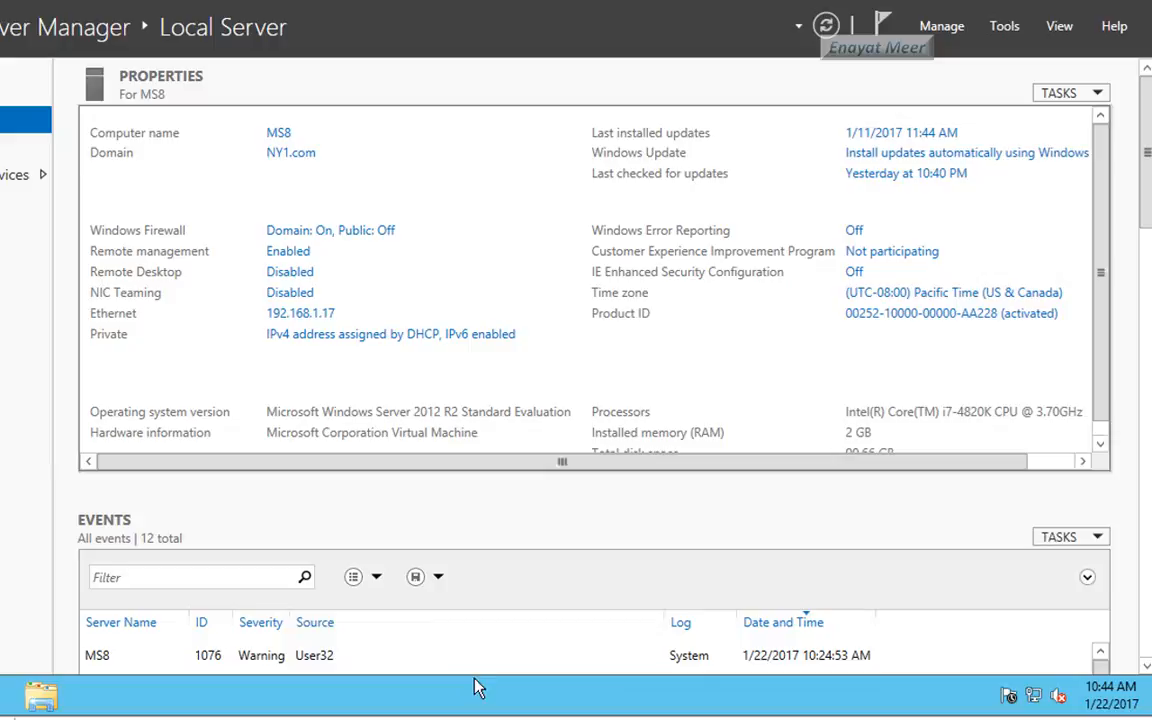
pyautogui.click(40, 696)
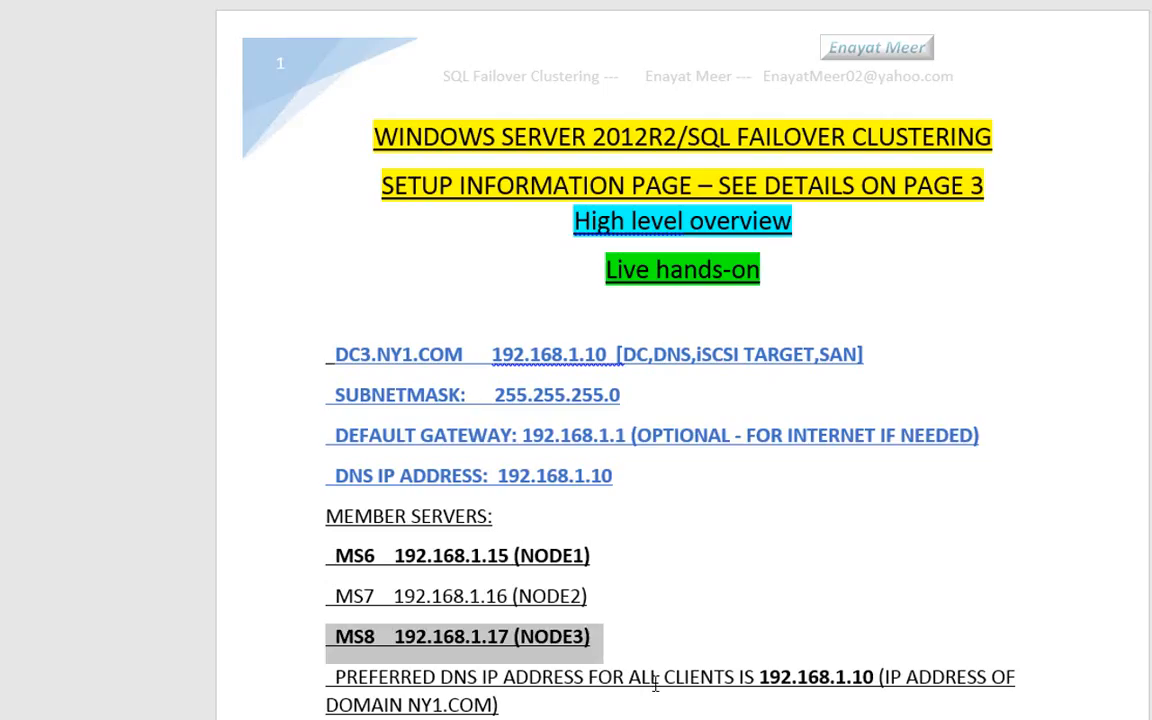
pyautogui.moveTo(736, 612)
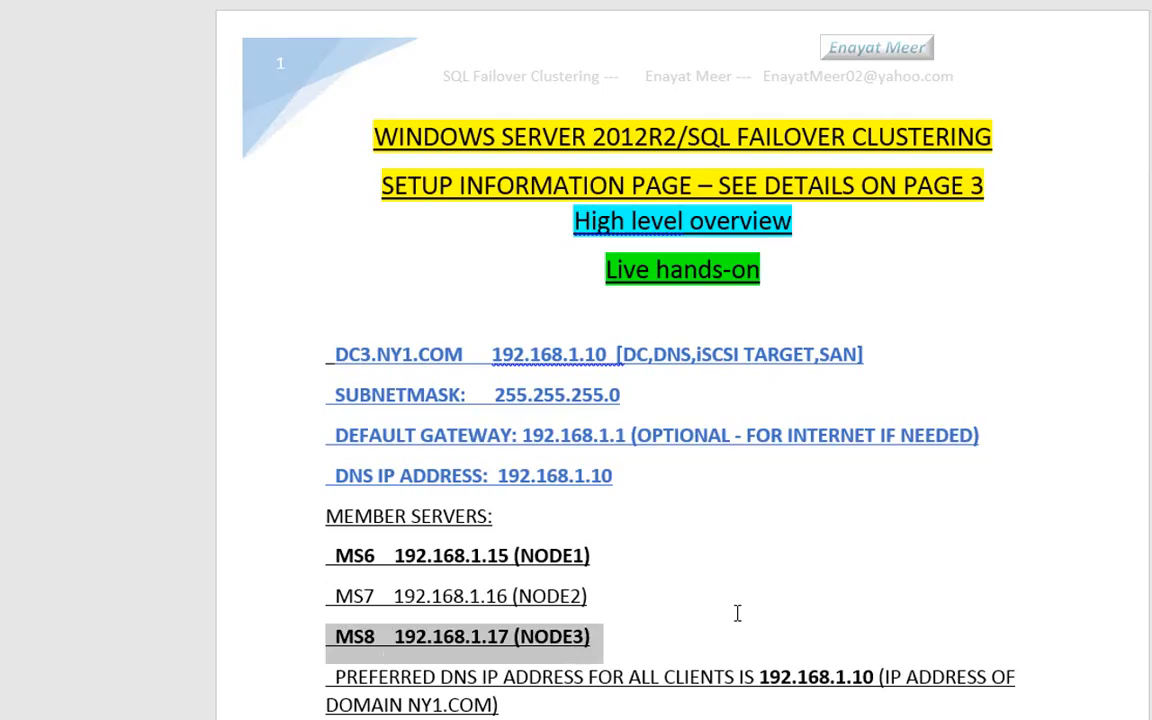
pyautogui.scroll(-3)
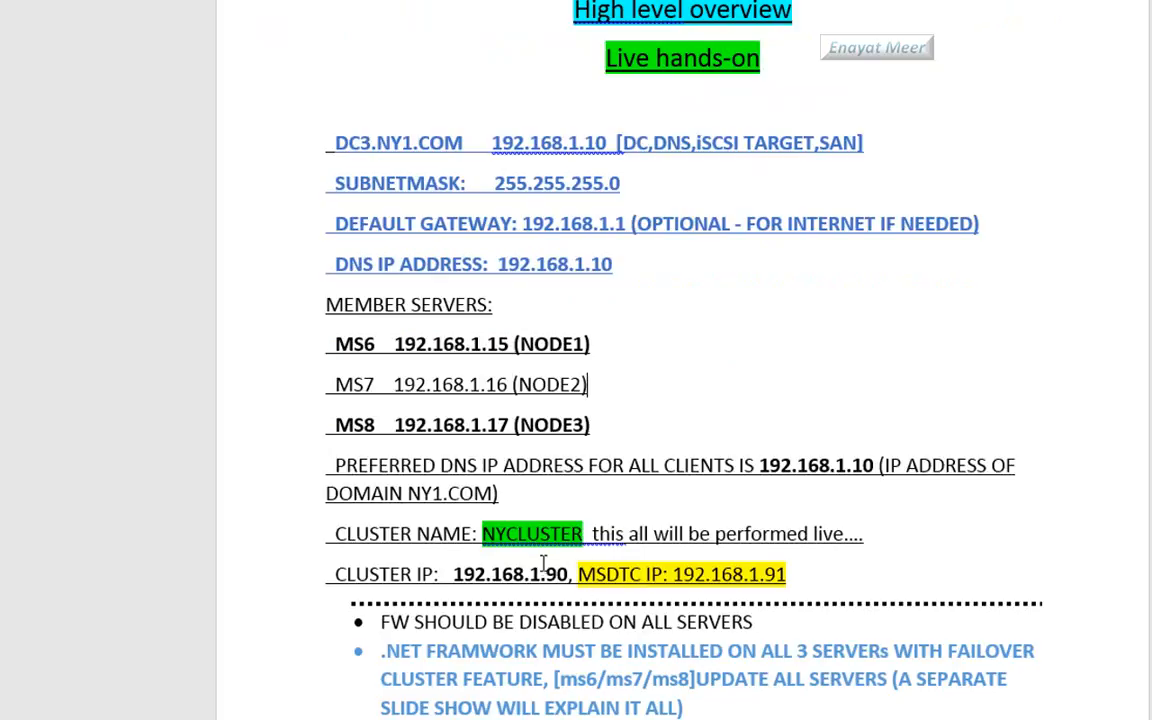
pyautogui.doubleClick(532, 532)
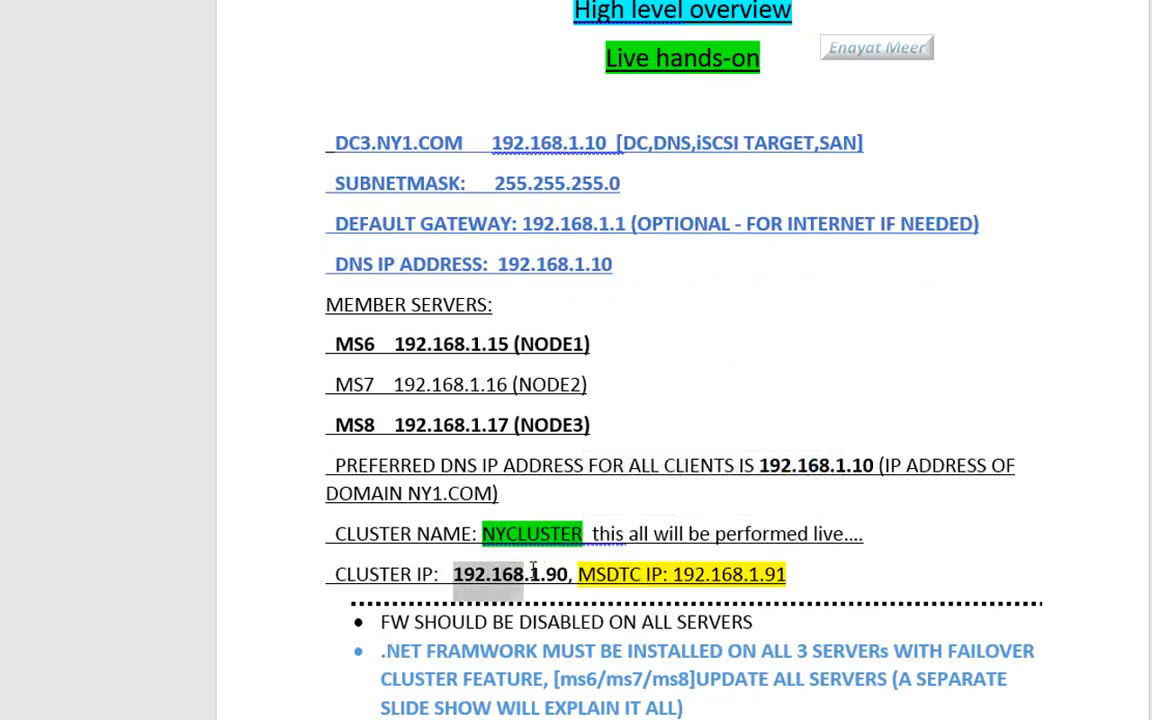
pyautogui.scroll(-3)
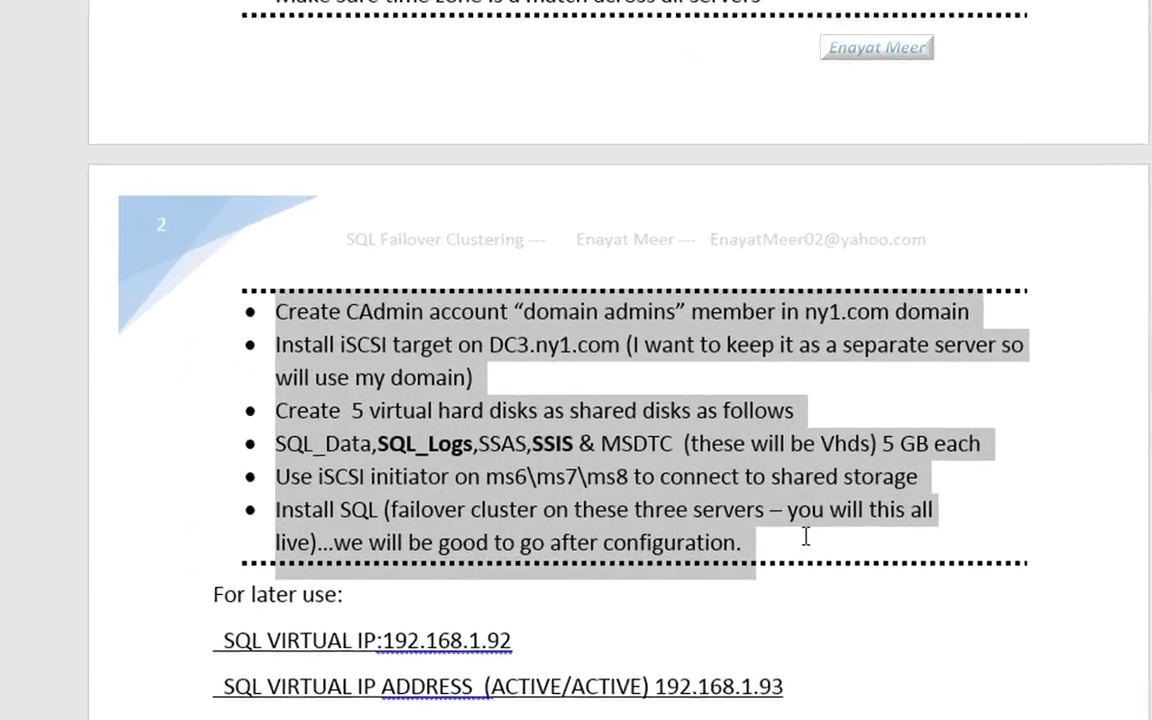
# Step: Scroll the setup document down to the 'For later use' virtual IP list
pyautogui.scroll(-3)
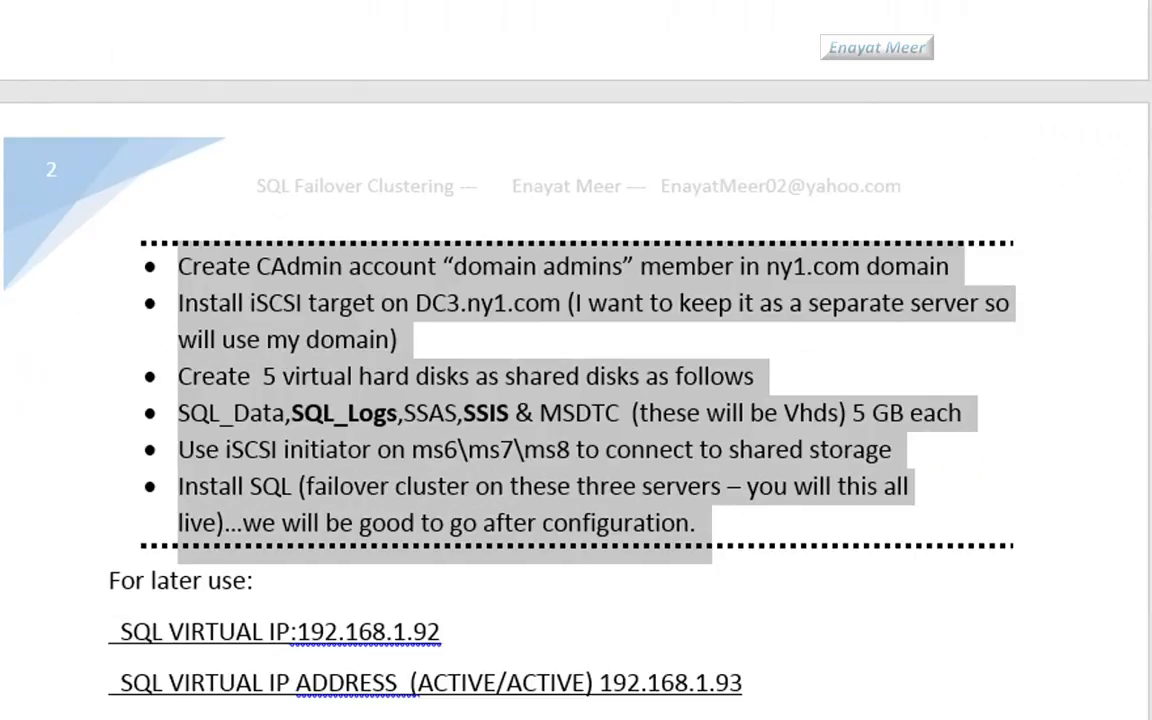
pyautogui.scroll(-3)
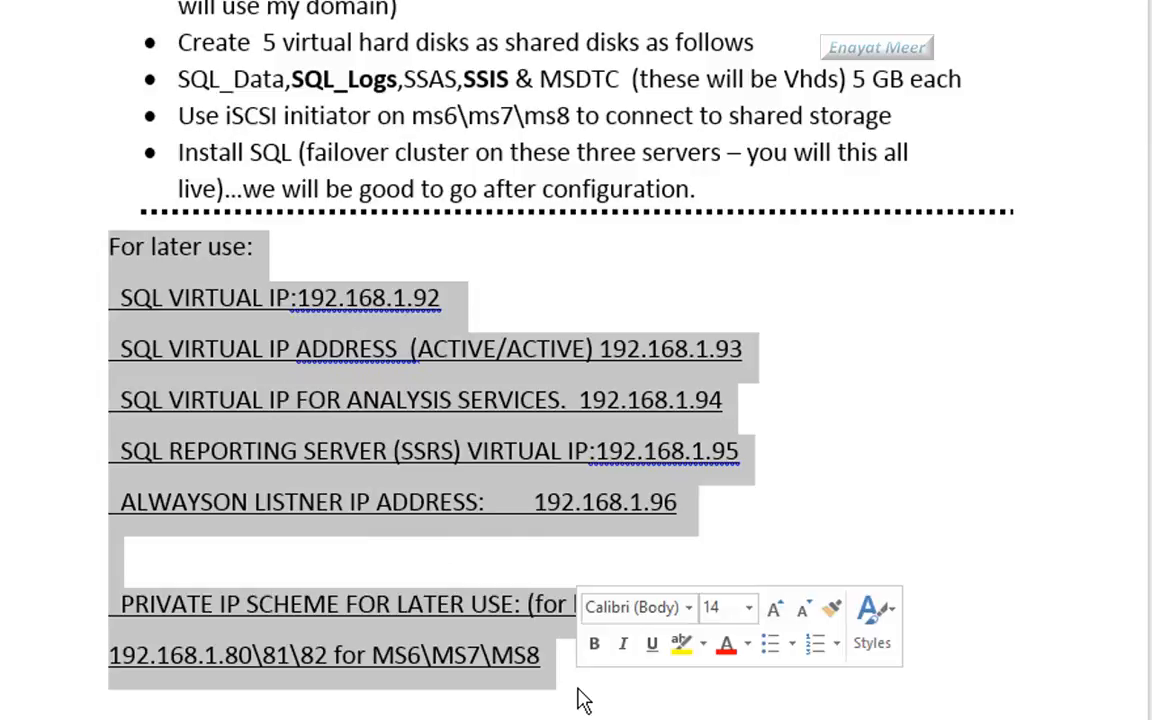
pyautogui.scroll(-3)
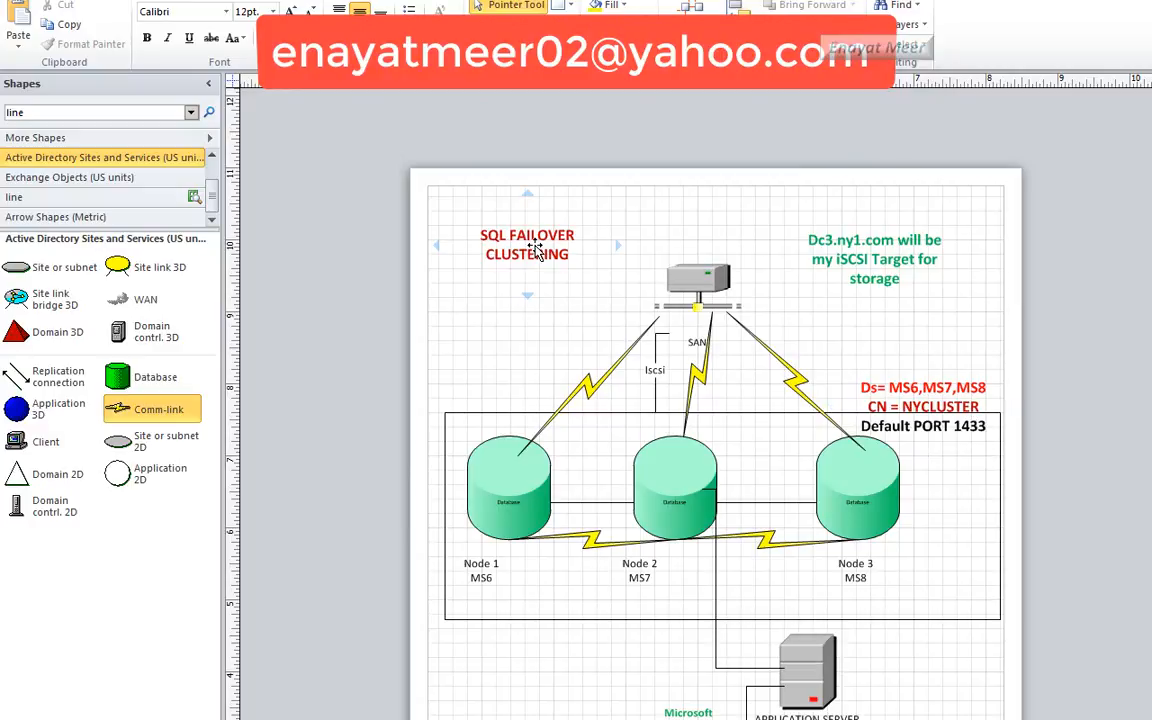
pyautogui.click(508, 486)
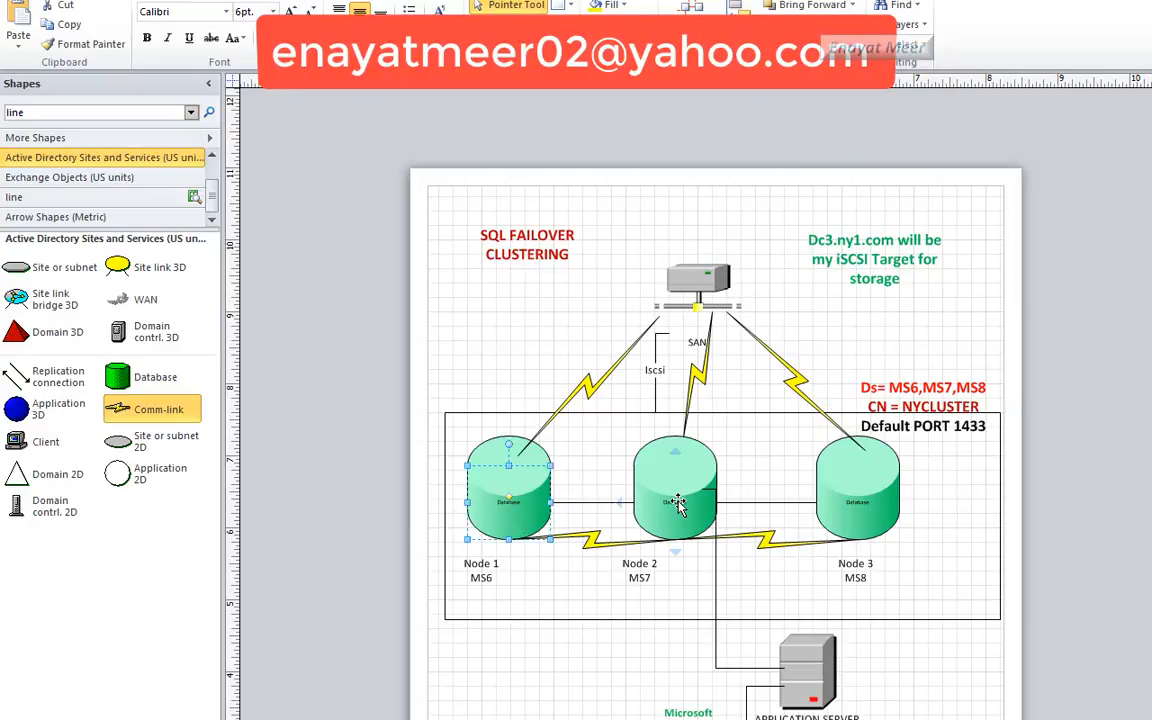
pyautogui.click(676, 490)
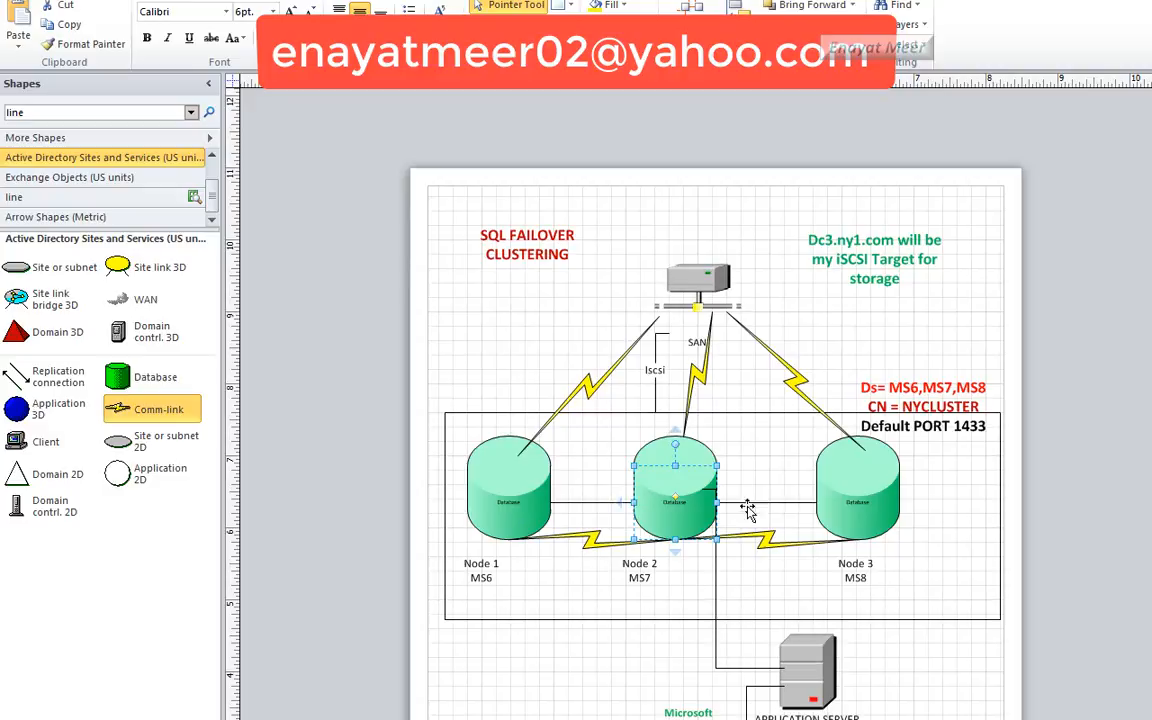
pyautogui.click(856, 490)
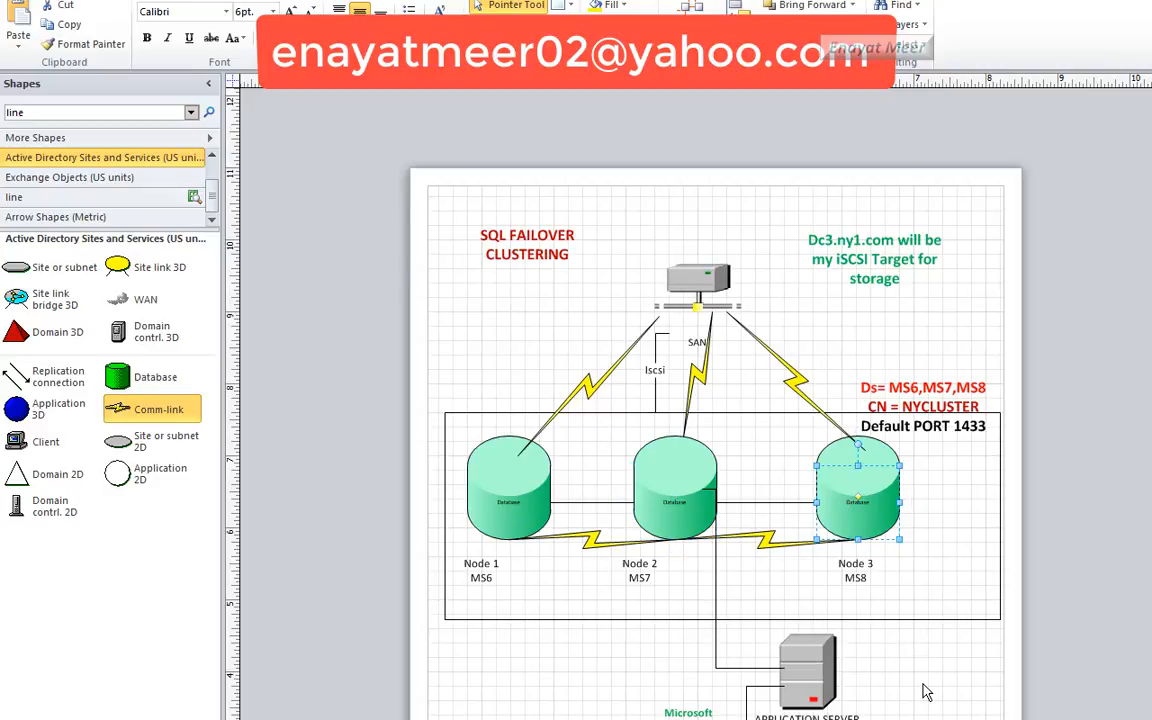
pyautogui.scroll(-3)
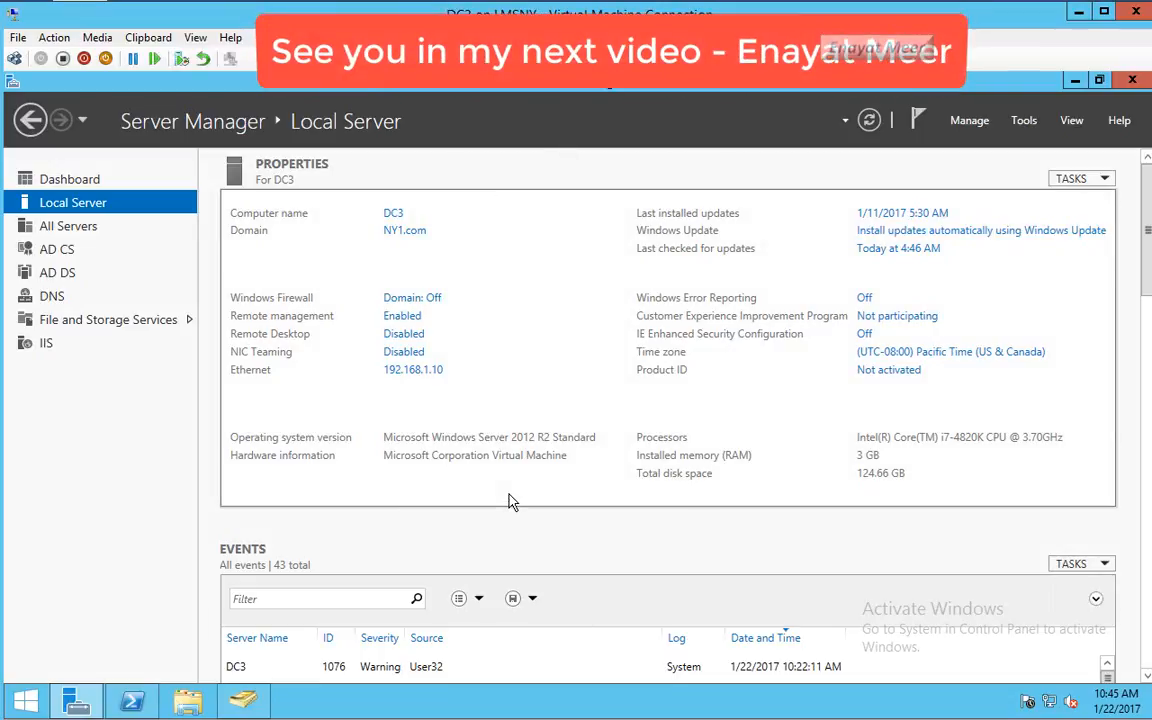
pyautogui.moveTo(528, 466)
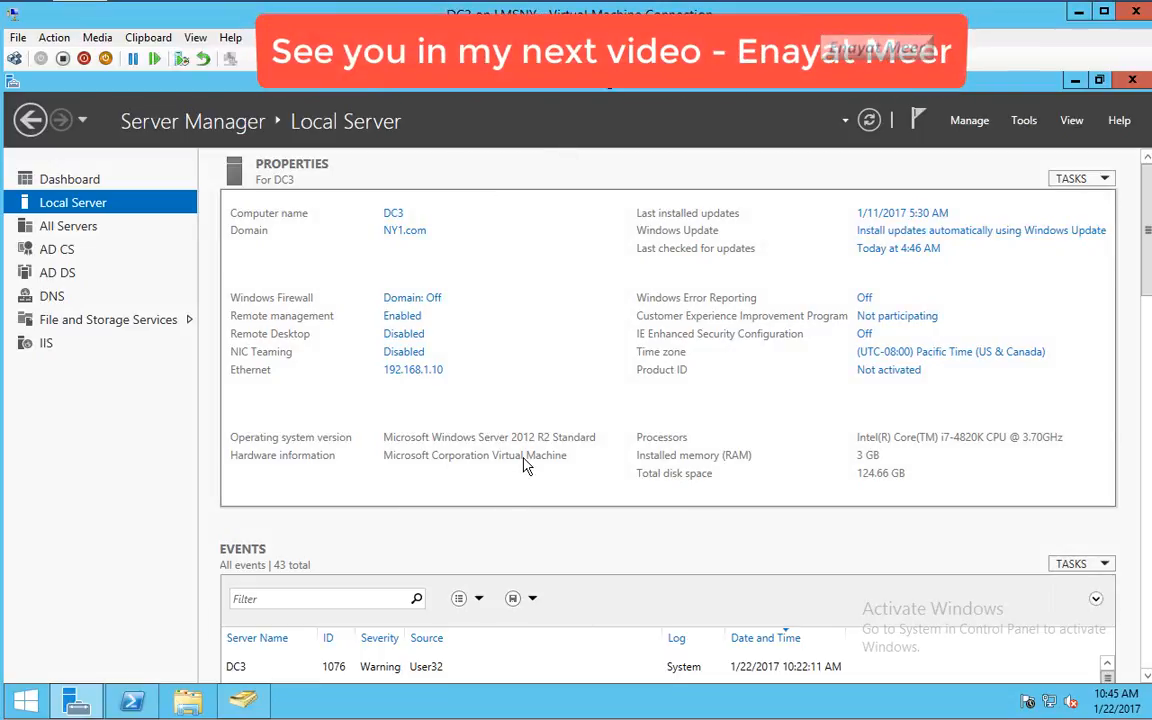